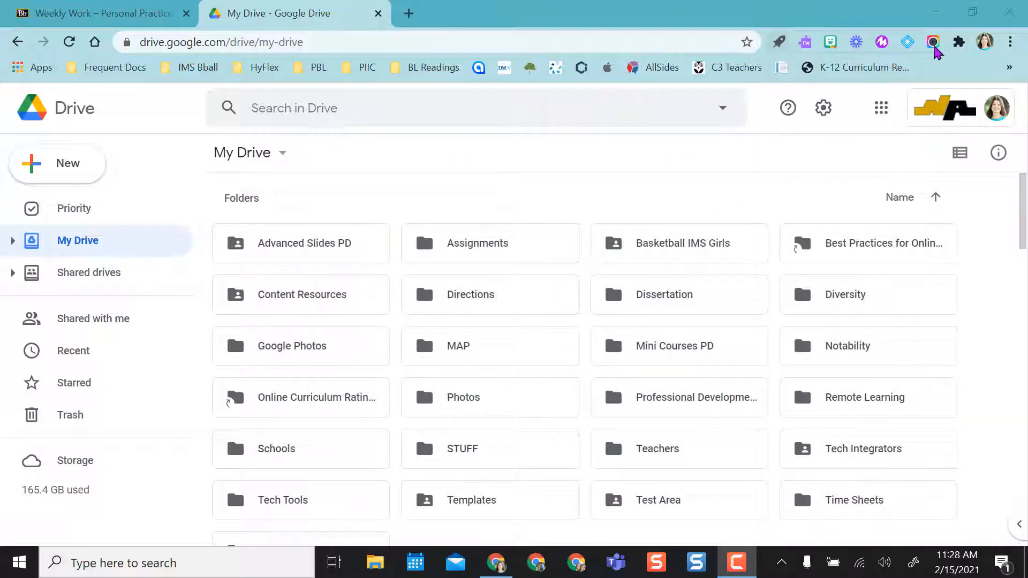
{"action": "mouse_move", "coordinate": [572, 24]}
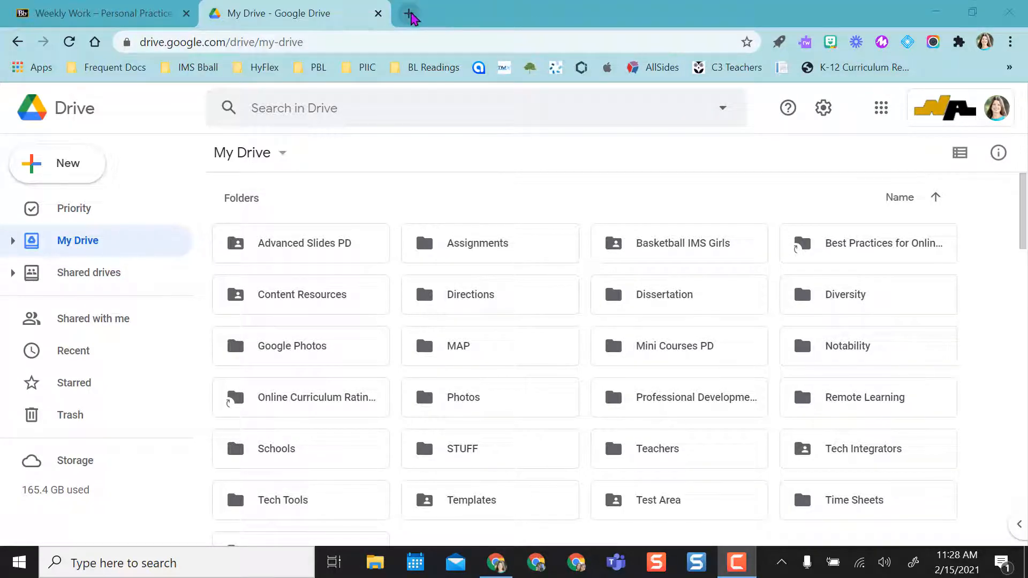
Step: Open a new empty browser tab next to the My Drive tab
{"action": "left_click", "coordinate": [410, 13]}
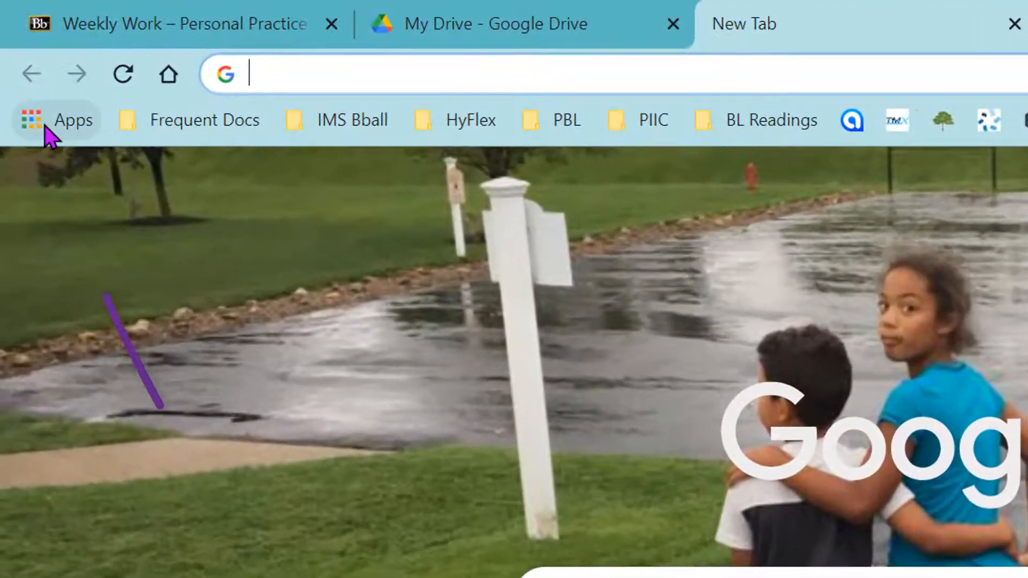
{"action": "mouse_move", "coordinate": [30, 120]}
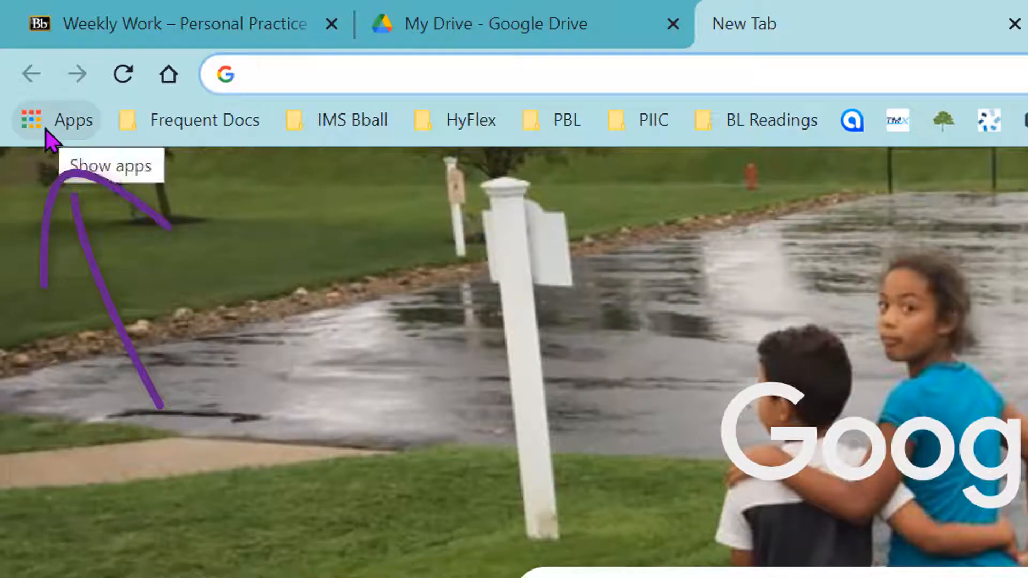
Step: Reach the Chrome Web Store from Apps, confirm it via a Google search, and close the duplicate tab
{"action": "left_click", "coordinate": [29, 120]}
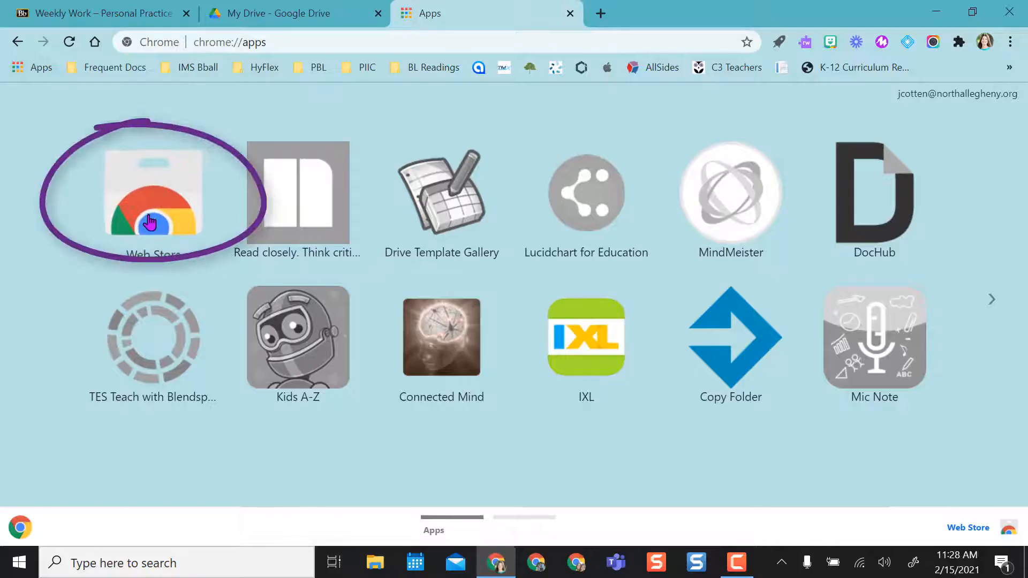
{"action": "left_click", "coordinate": [152, 192]}
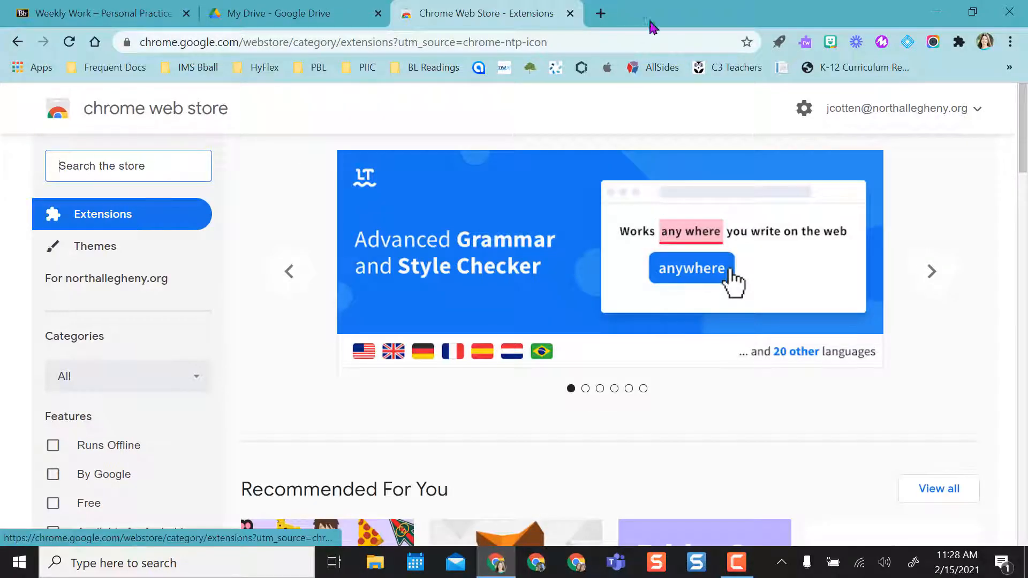
{"action": "left_click", "coordinate": [600, 13]}
{"action": "type", "text": "chrome web store"}
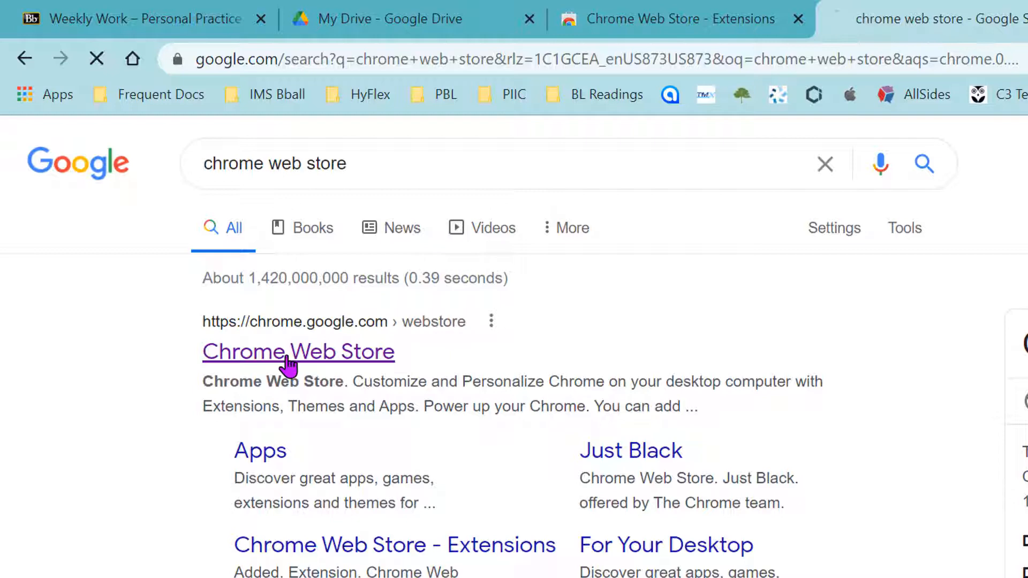
{"action": "left_click", "coordinate": [299, 351]}
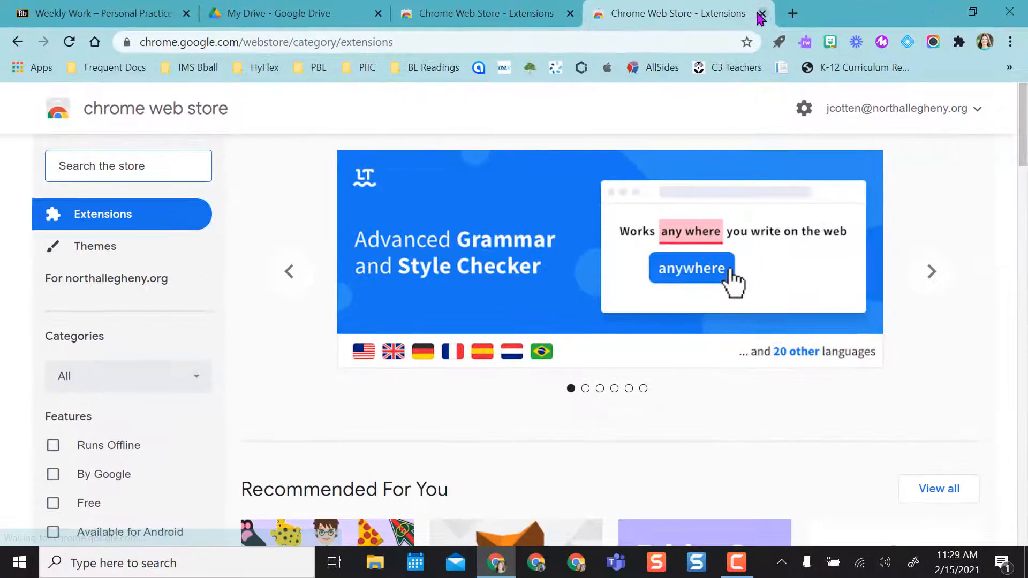
{"action": "left_click", "coordinate": [762, 13]}
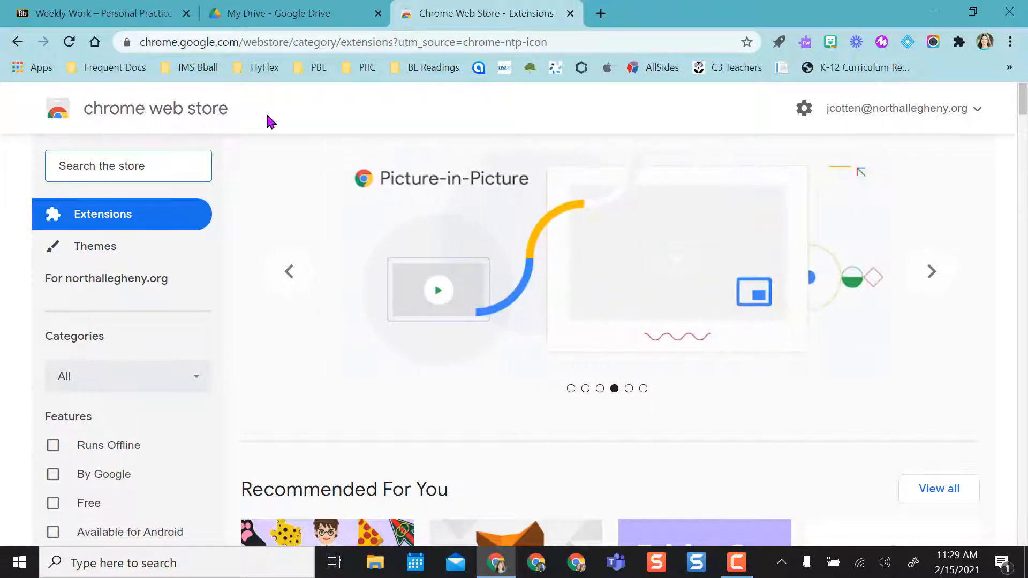
{"action": "type", "text": "awesome screen..."}
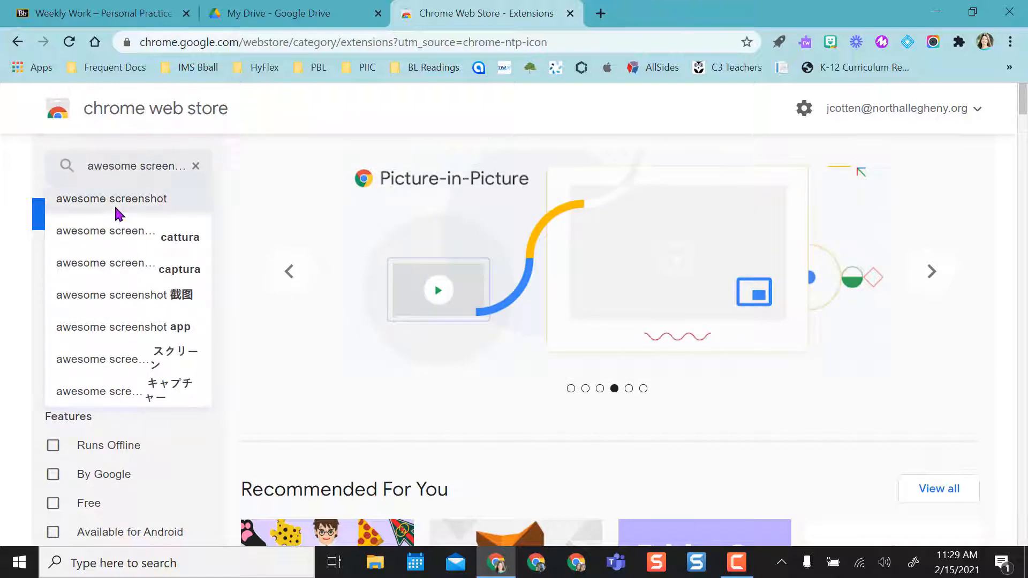
{"action": "left_click", "coordinate": [111, 199]}
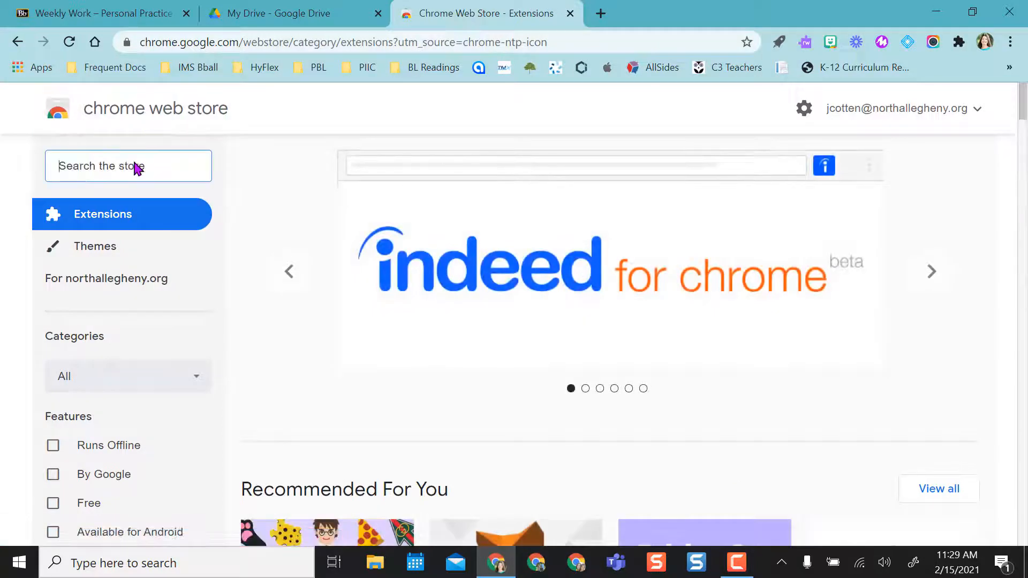
Step: Search the store for 'one tab' and add the OneTab extension to Chrome
{"action": "type", "text": "one tab"}
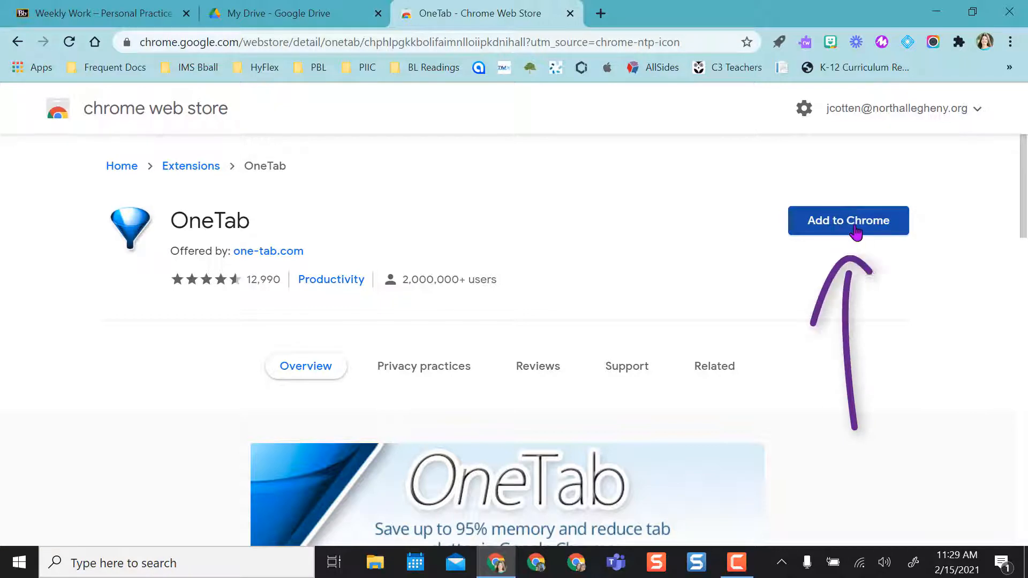
{"action": "left_click", "coordinate": [849, 220]}
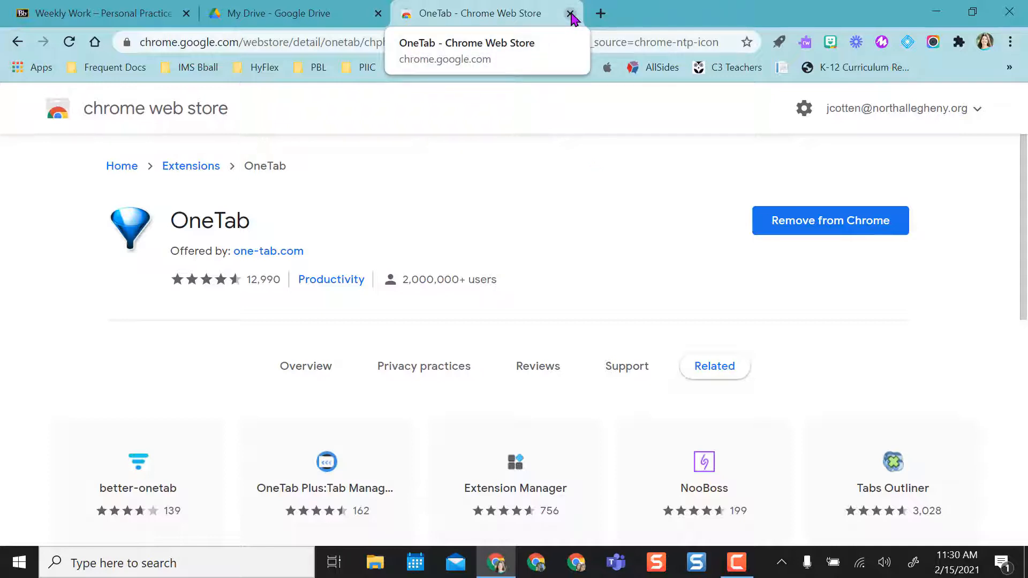
Step: Close the OneTab store tab and pin Annotate, MakeGIF Video Capture and Screencastify to the toolbar
{"action": "left_click", "coordinate": [570, 13]}
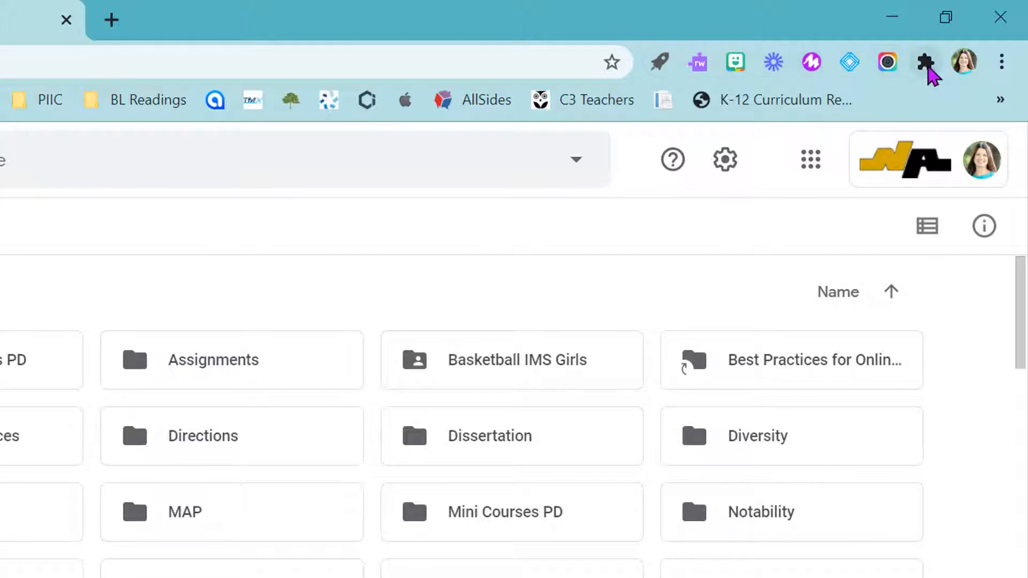
{"action": "left_click", "coordinate": [926, 62]}
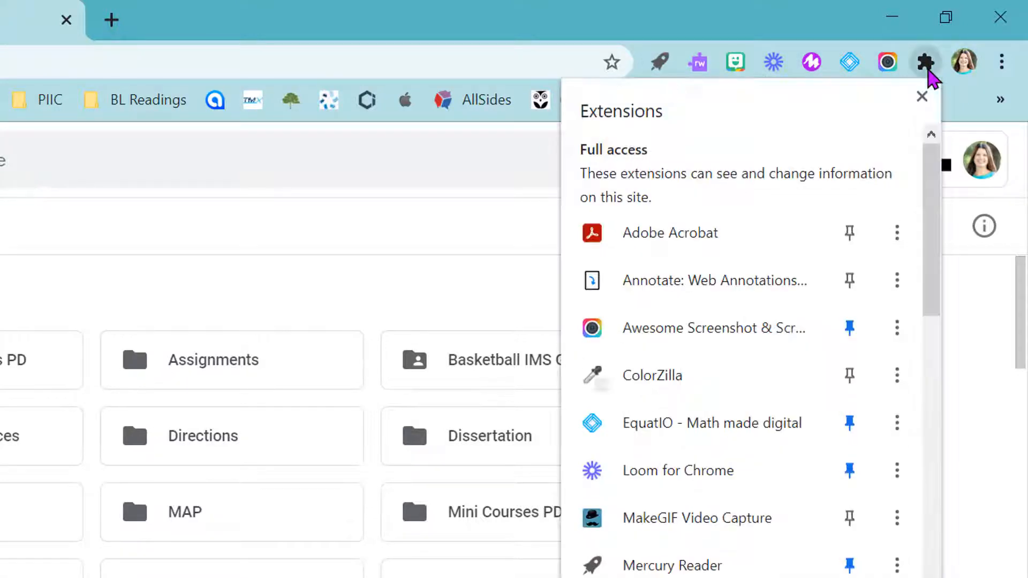
{"action": "scroll", "scroll_direction": "down", "scroll_amount": 3}
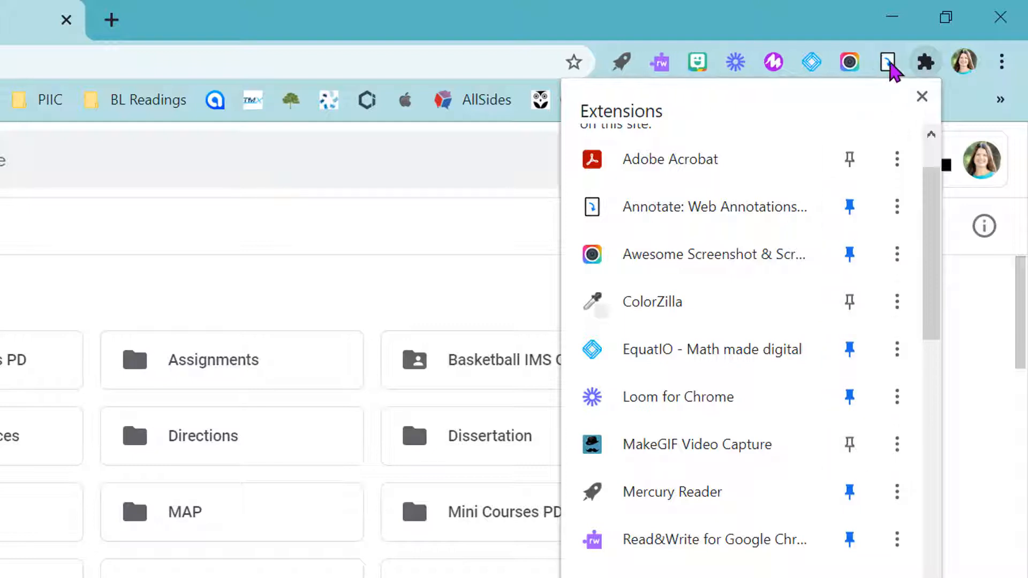
{"action": "left_click", "coordinate": [850, 444]}
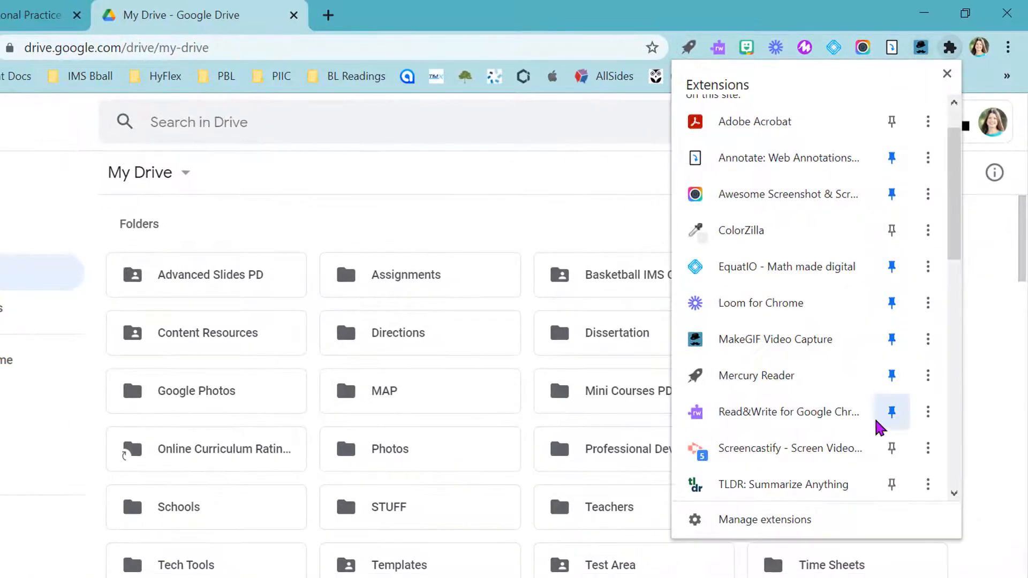
{"action": "left_click", "coordinate": [892, 411]}
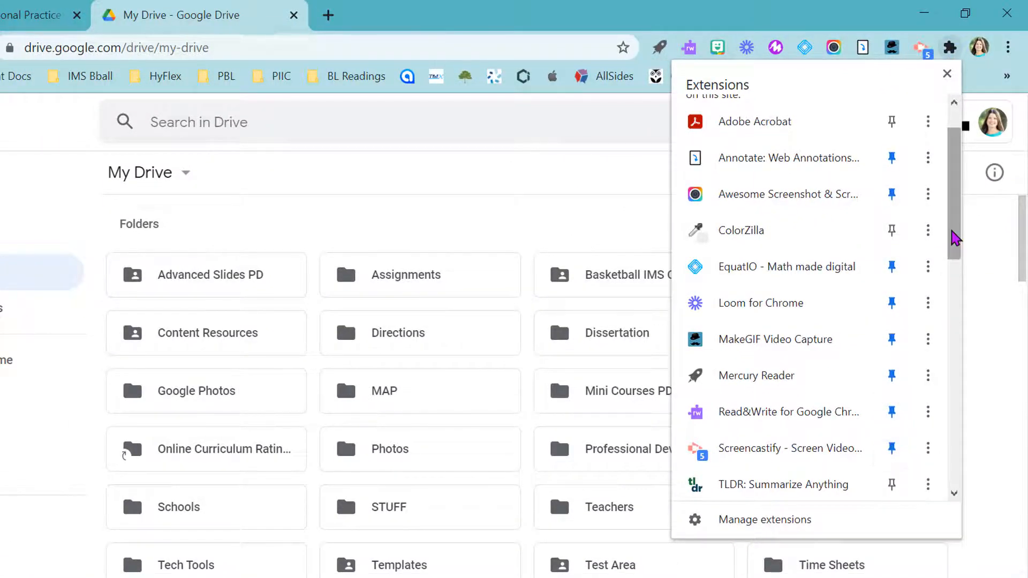
{"action": "scroll", "scroll_direction": "down", "scroll_amount": 3}
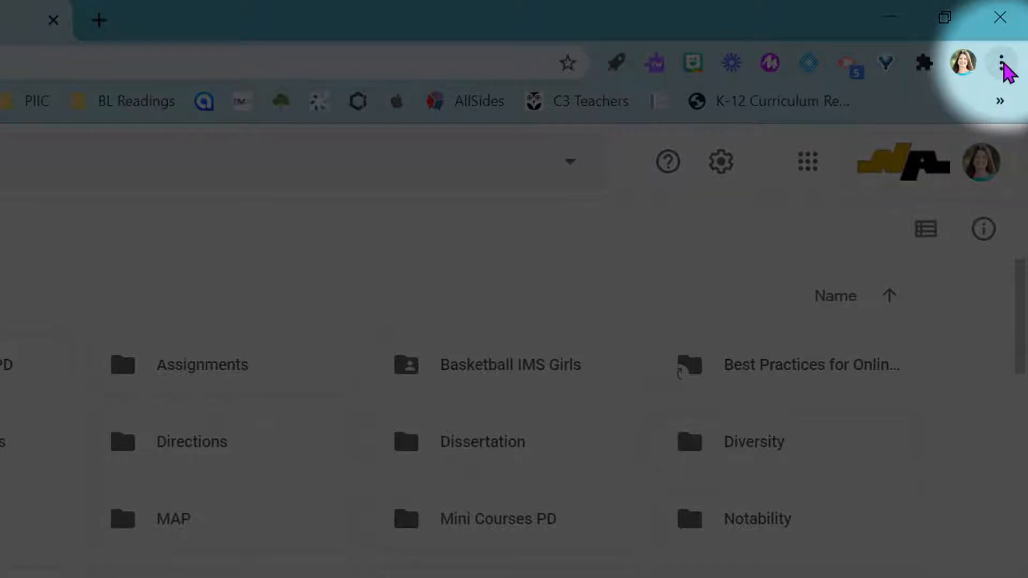
Step: Reach the Extensions management page via More tools in Chrome's main menu
{"action": "left_click", "coordinate": [1001, 63]}
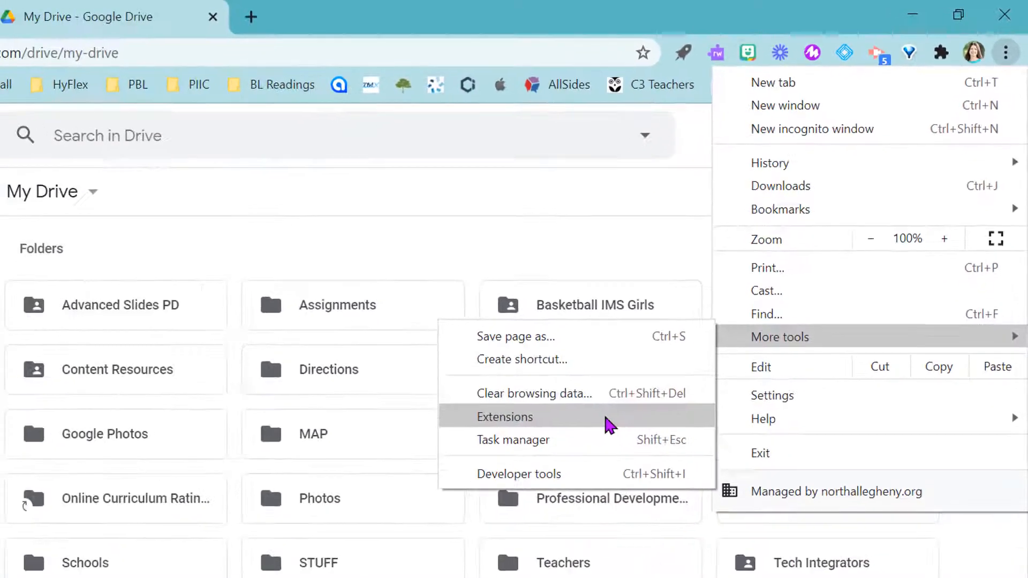
{"action": "left_click", "coordinate": [505, 417]}
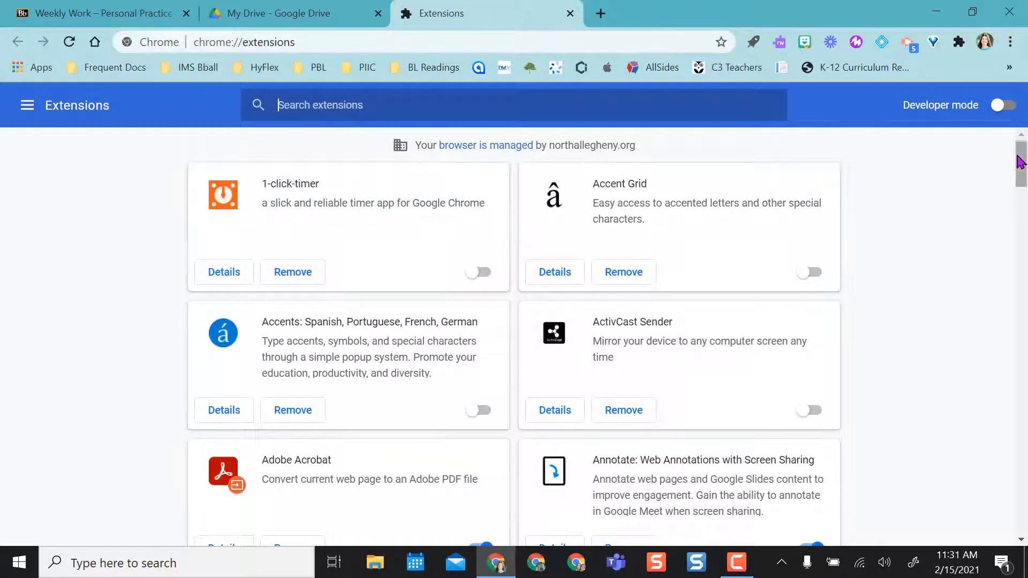
Step: Switch the 1-click-timer extension on and check it in the toolbar extensions list
{"action": "scroll", "scroll_direction": "down", "scroll_amount": 3}
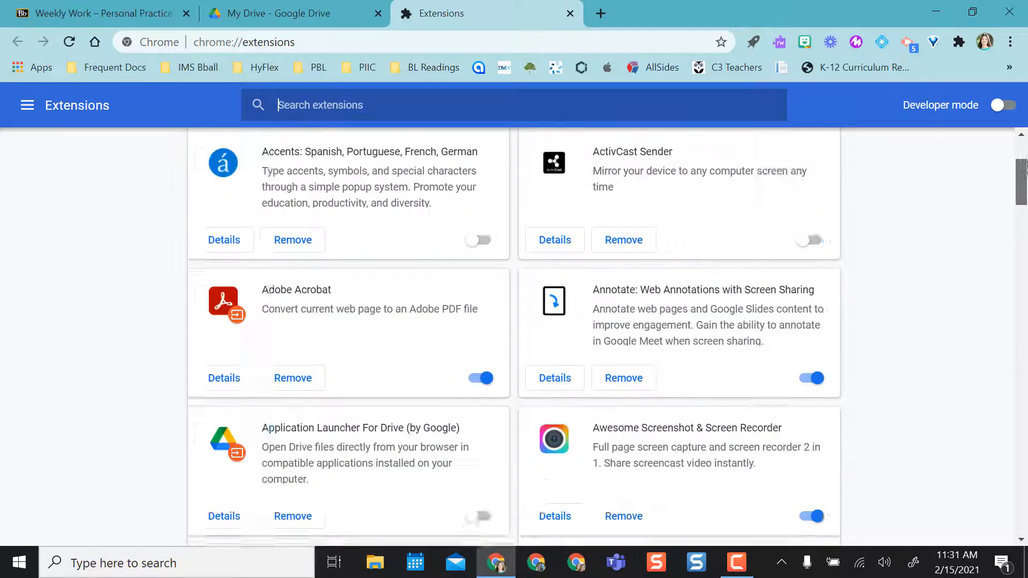
{"action": "scroll", "scroll_direction": "up", "scroll_amount": 3}
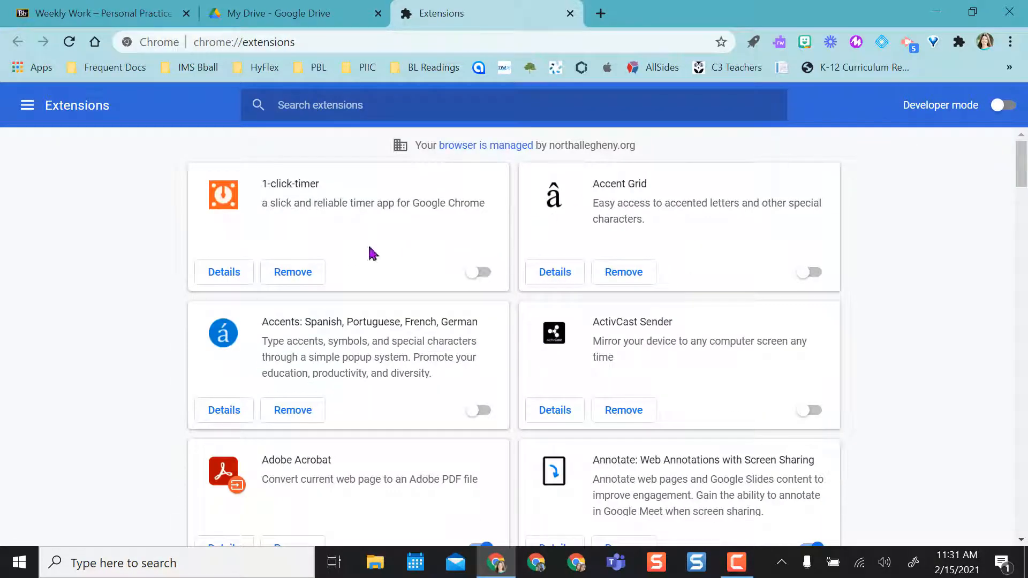
{"action": "left_click", "coordinate": [478, 272]}
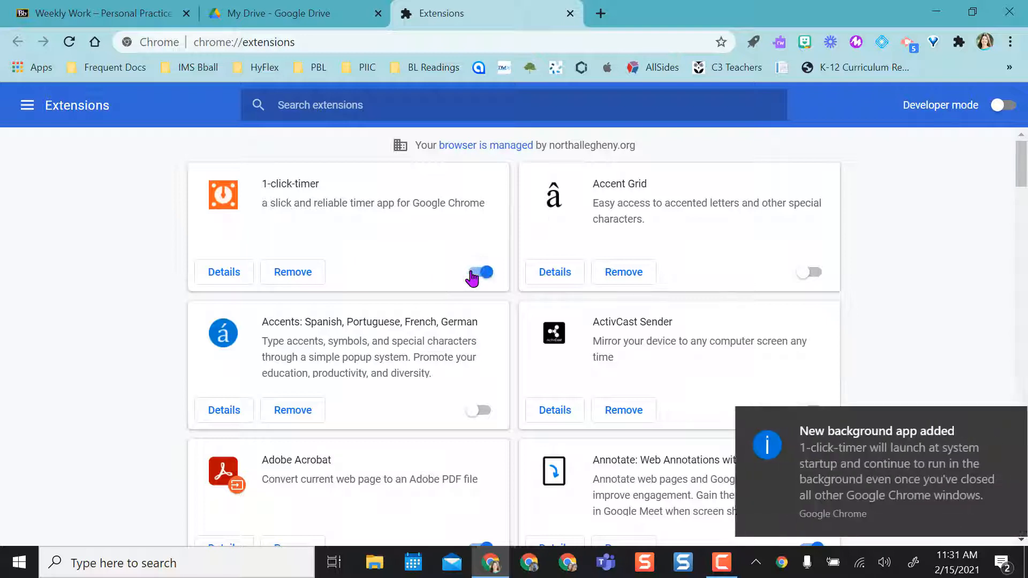
{"action": "left_click", "coordinate": [481, 272]}
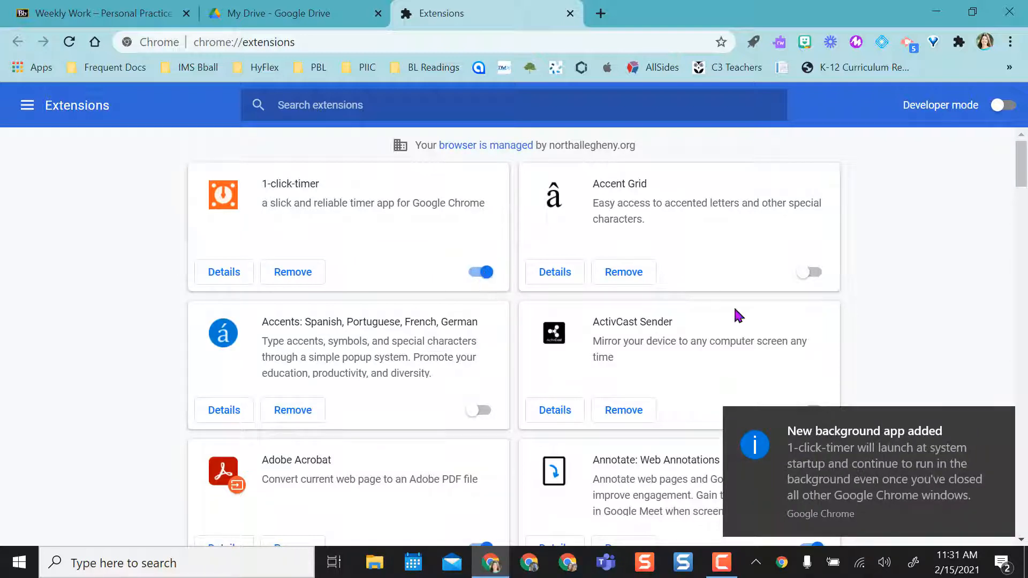
{"action": "left_click", "coordinate": [958, 42]}
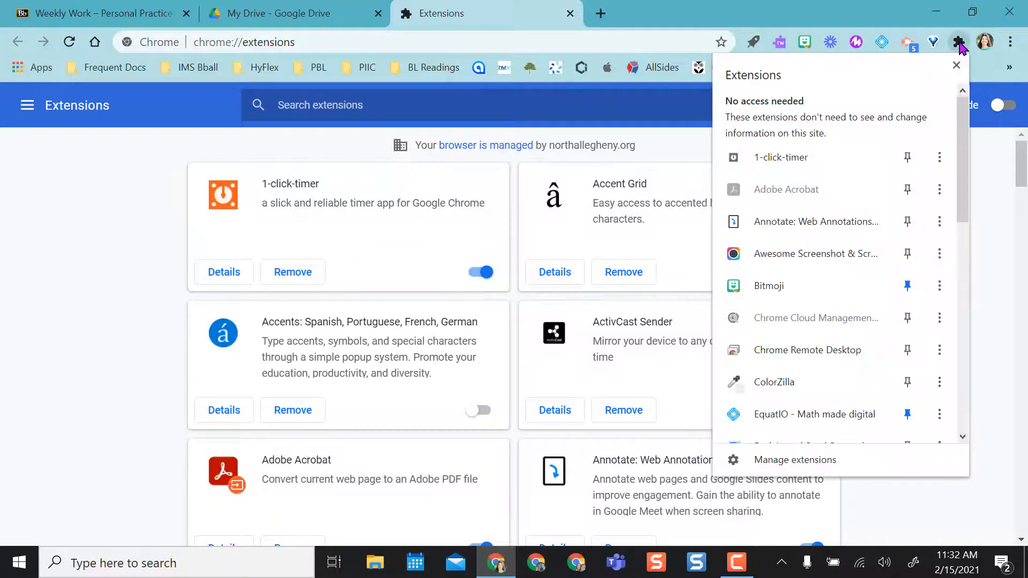
{"action": "mouse_move", "coordinate": [786, 173]}
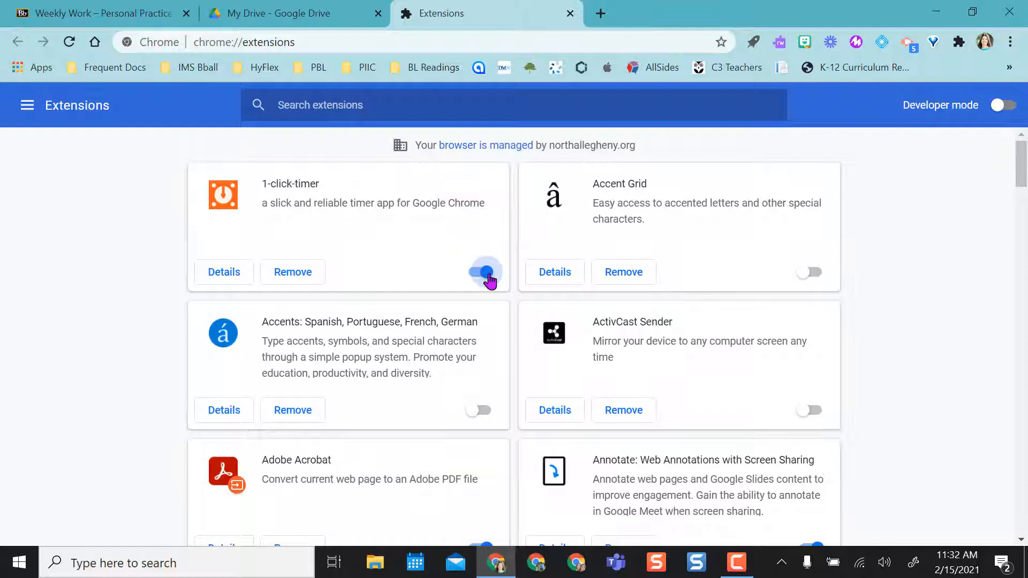
Step: Switch 1-click-timer back off and close the Extensions tab to return to My Drive
{"action": "left_click", "coordinate": [484, 272]}
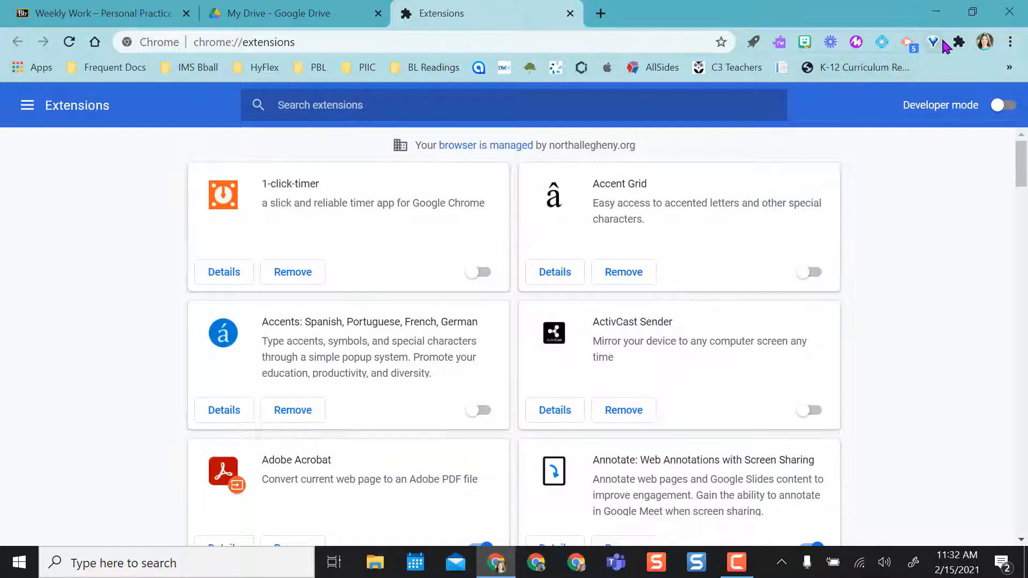
{"action": "left_click", "coordinate": [958, 41]}
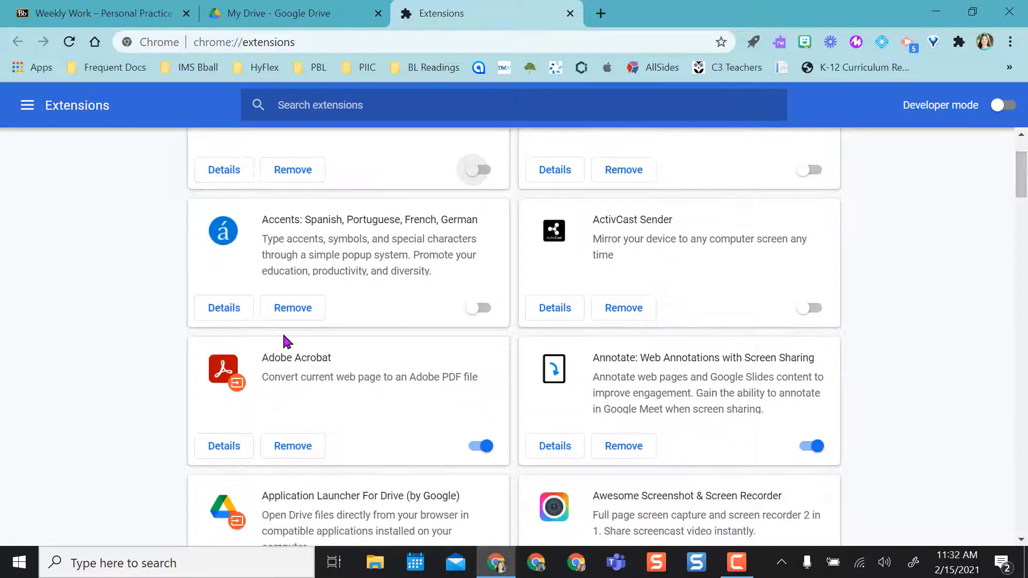
{"action": "mouse_move", "coordinate": [534, 354]}
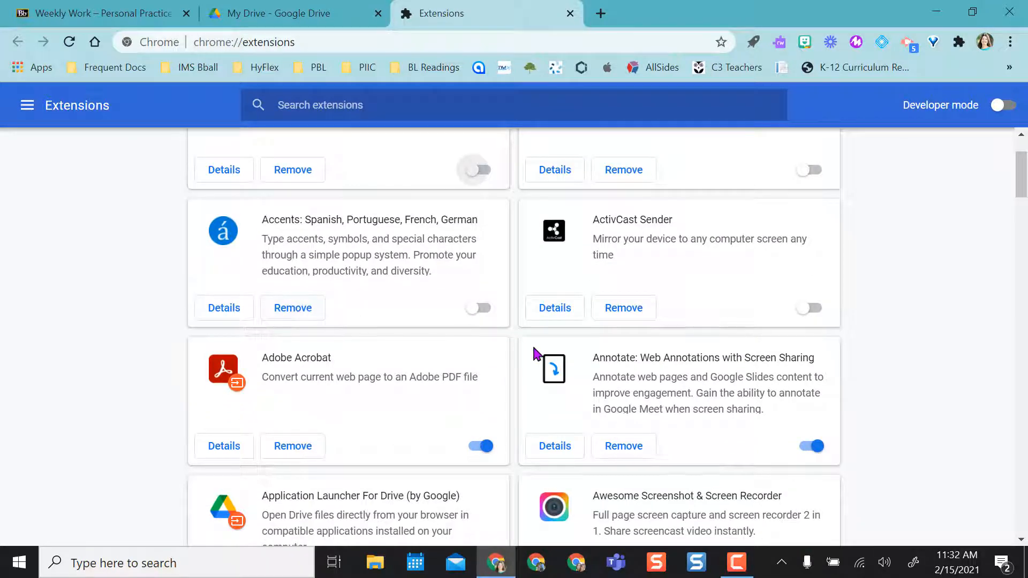
{"action": "scroll", "scroll_direction": "down", "scroll_amount": 3}
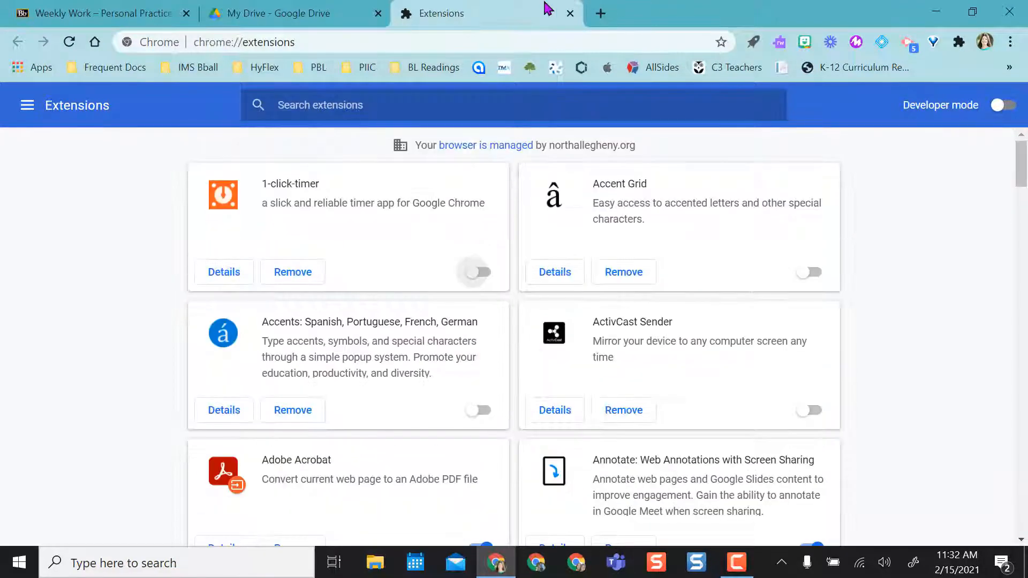
{"action": "left_click", "coordinate": [570, 13]}
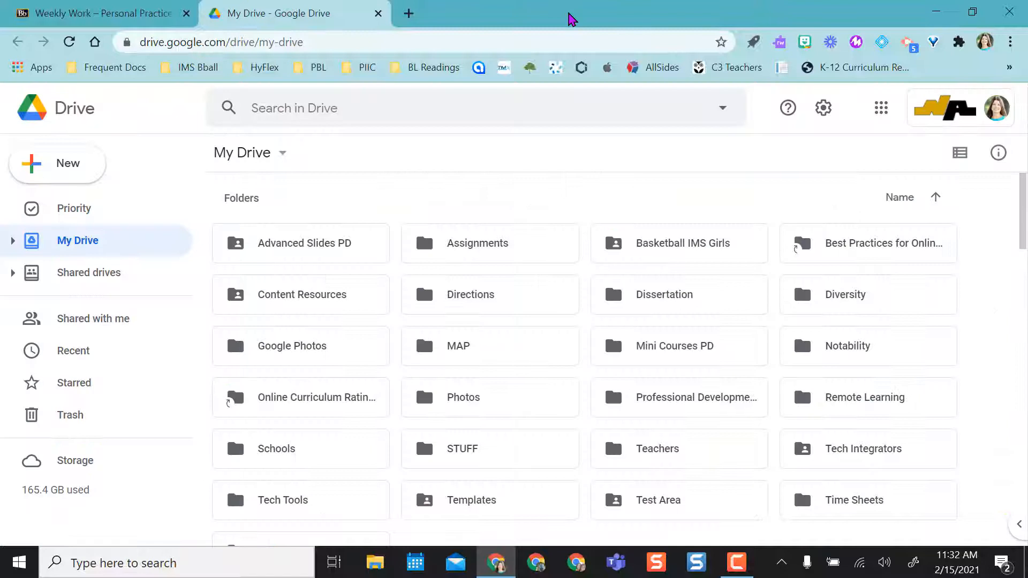